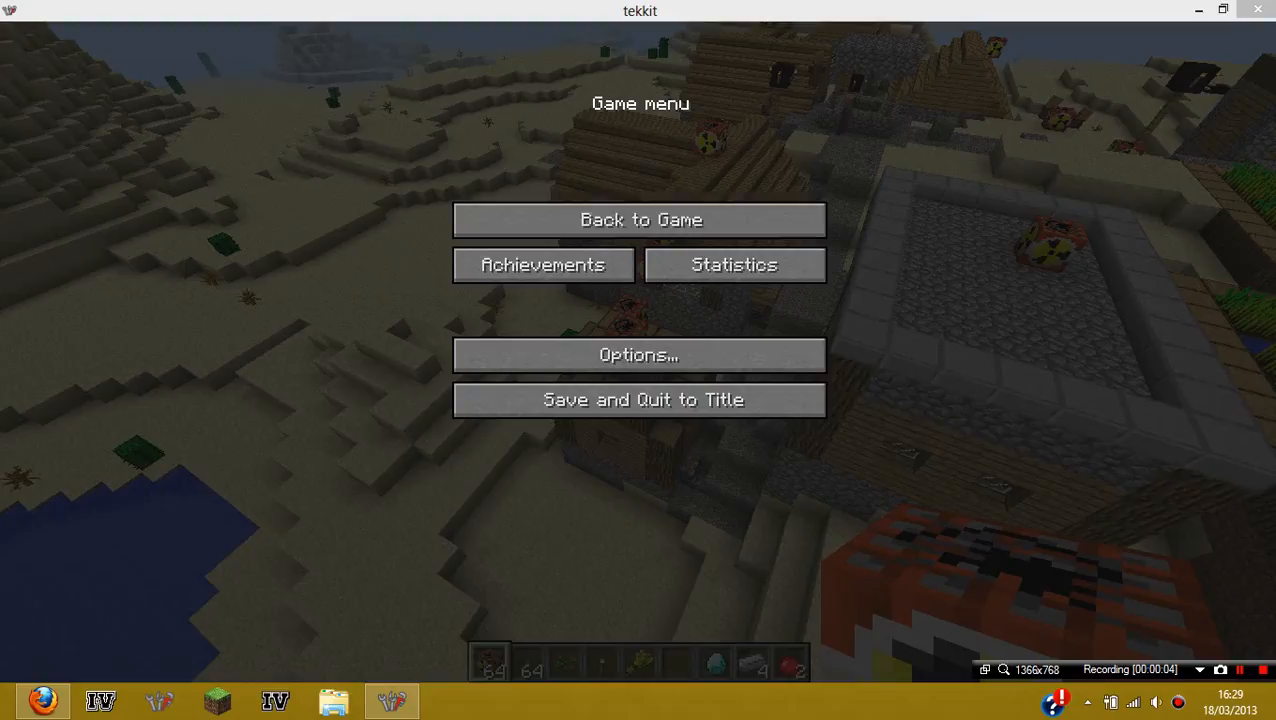
# - Resume play to view the desert village lined with nuke blocks
pyautogui.click(640, 219)
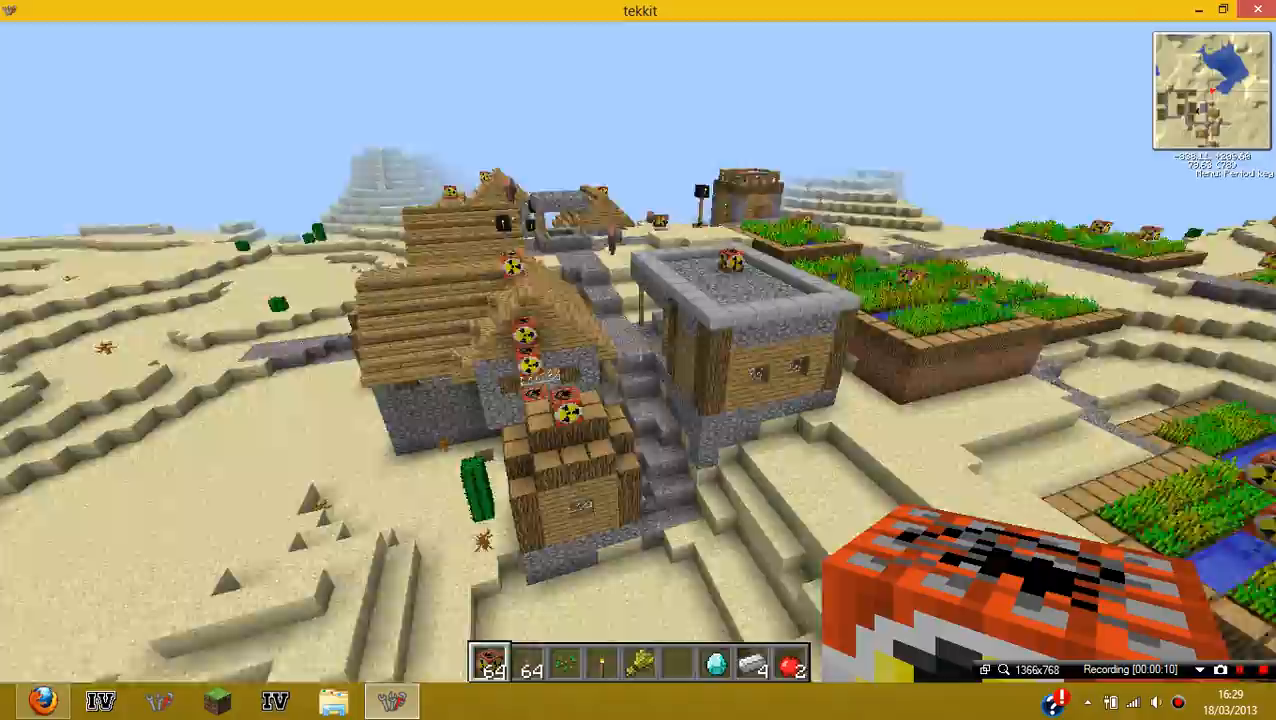
pyautogui.moveTo(639, 351)
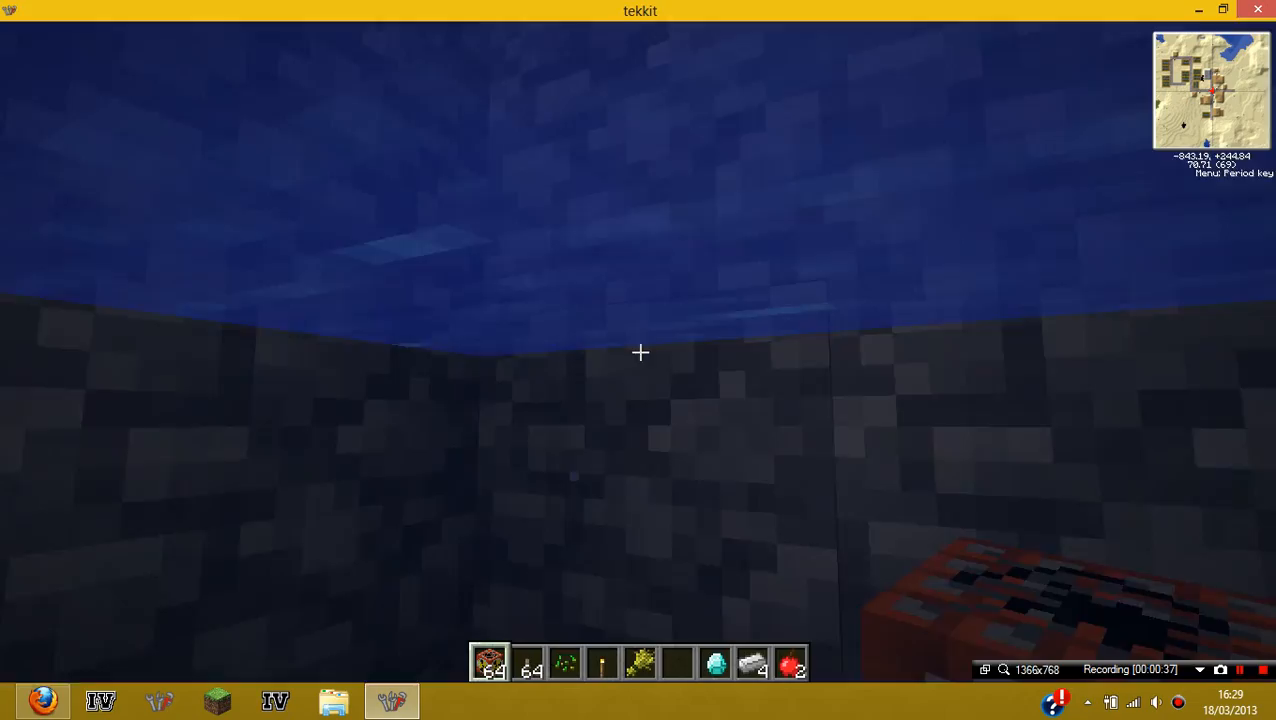
pyautogui.moveTo(640, 352)
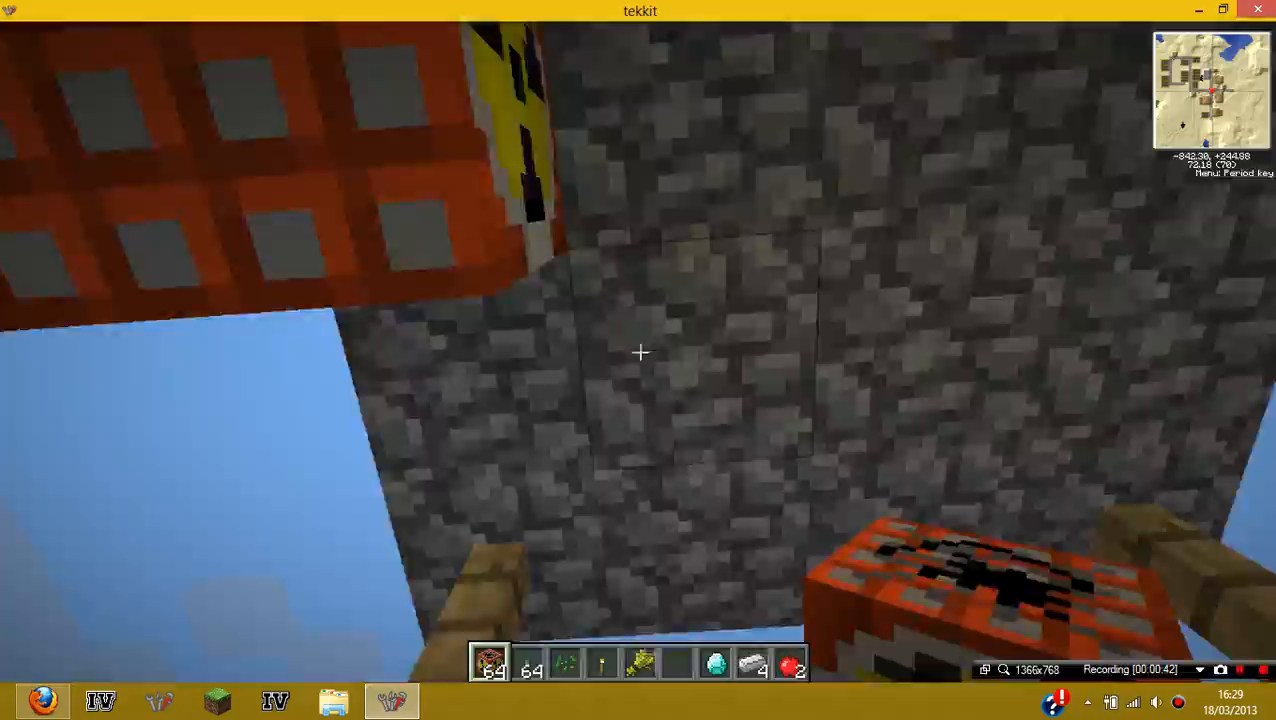
pyautogui.moveTo(640, 352)
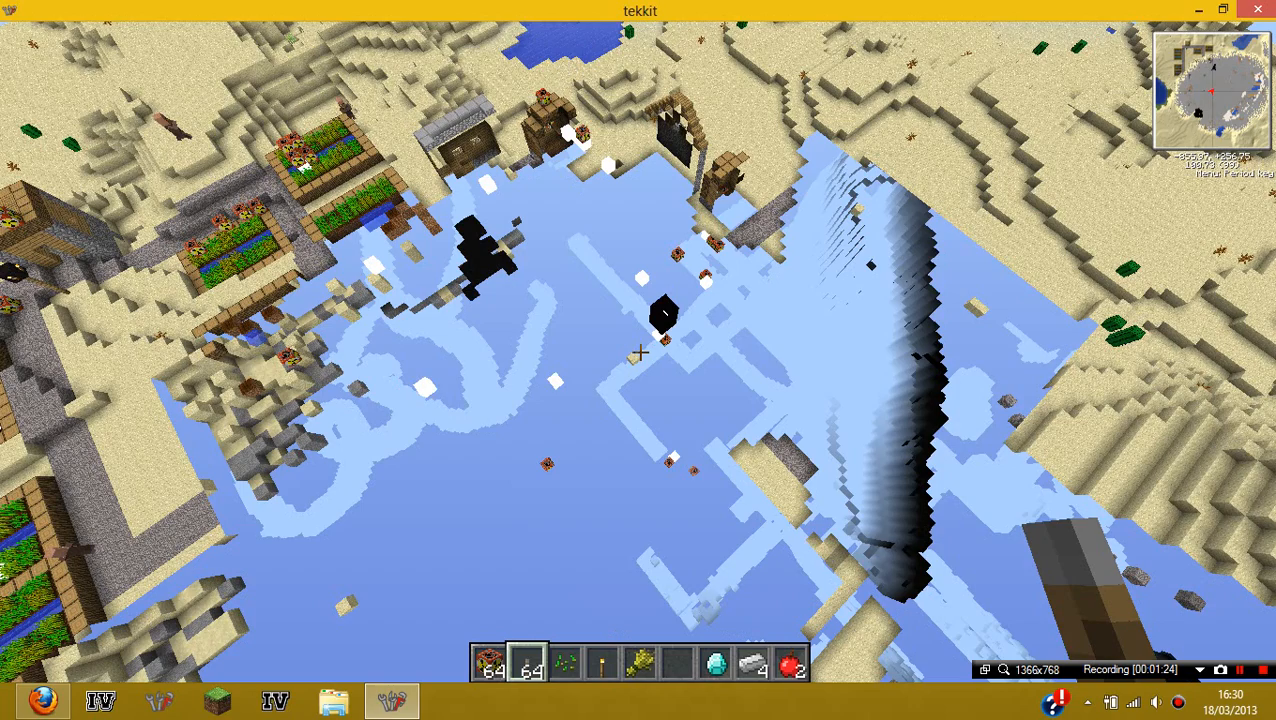
pyautogui.moveTo(638, 350)
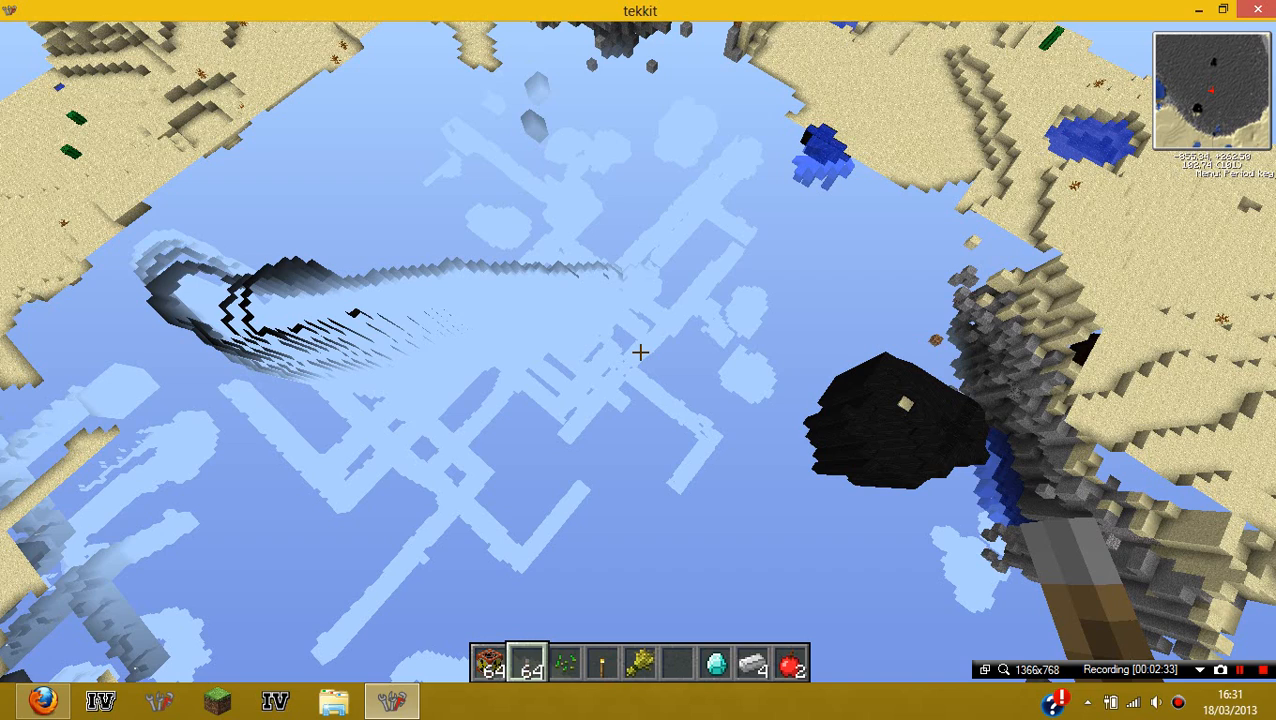
pyautogui.press('Escape')
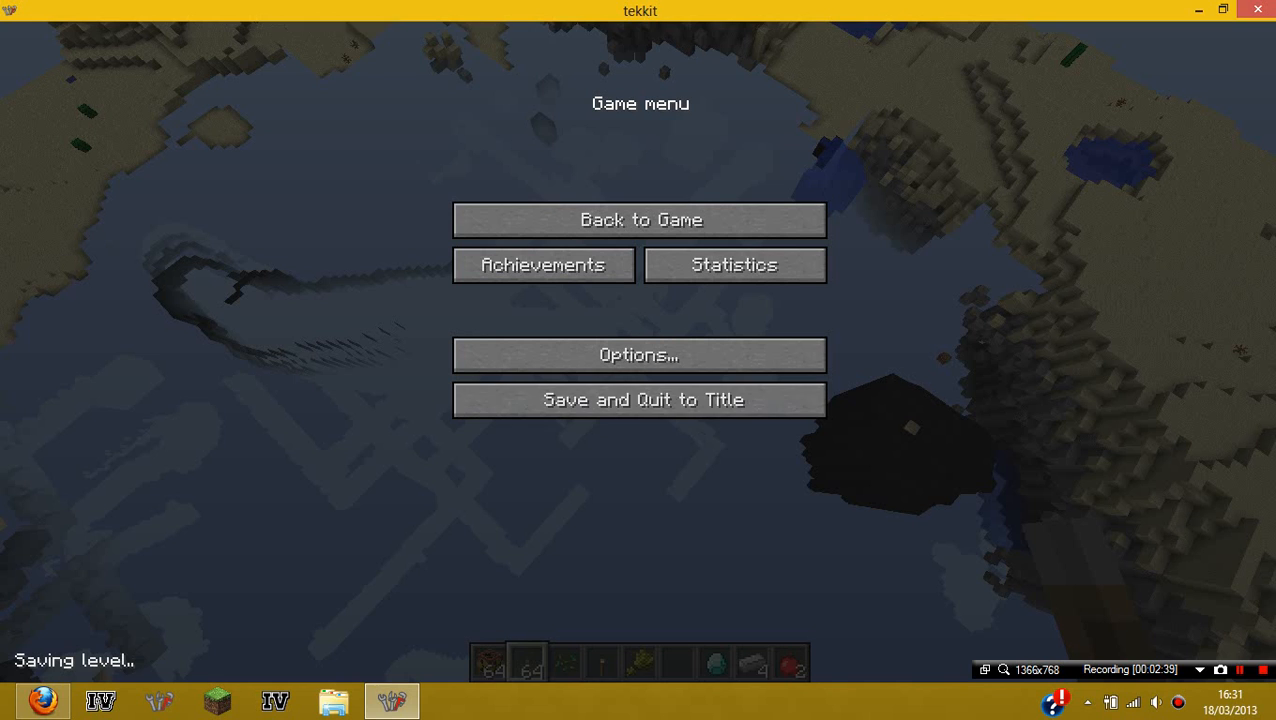
pyautogui.click(640, 219)
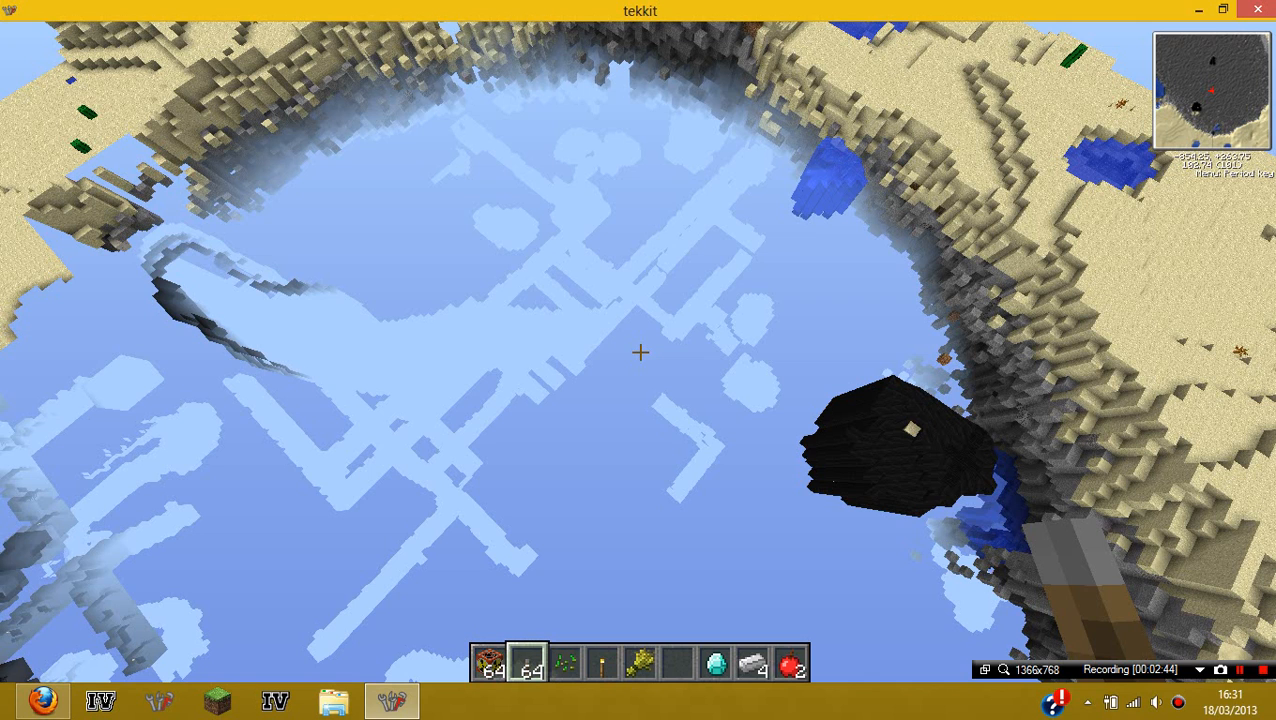
# - Fly around the crater rim surveying exposed stone layers, then pause the game
pyautogui.press('Escape')
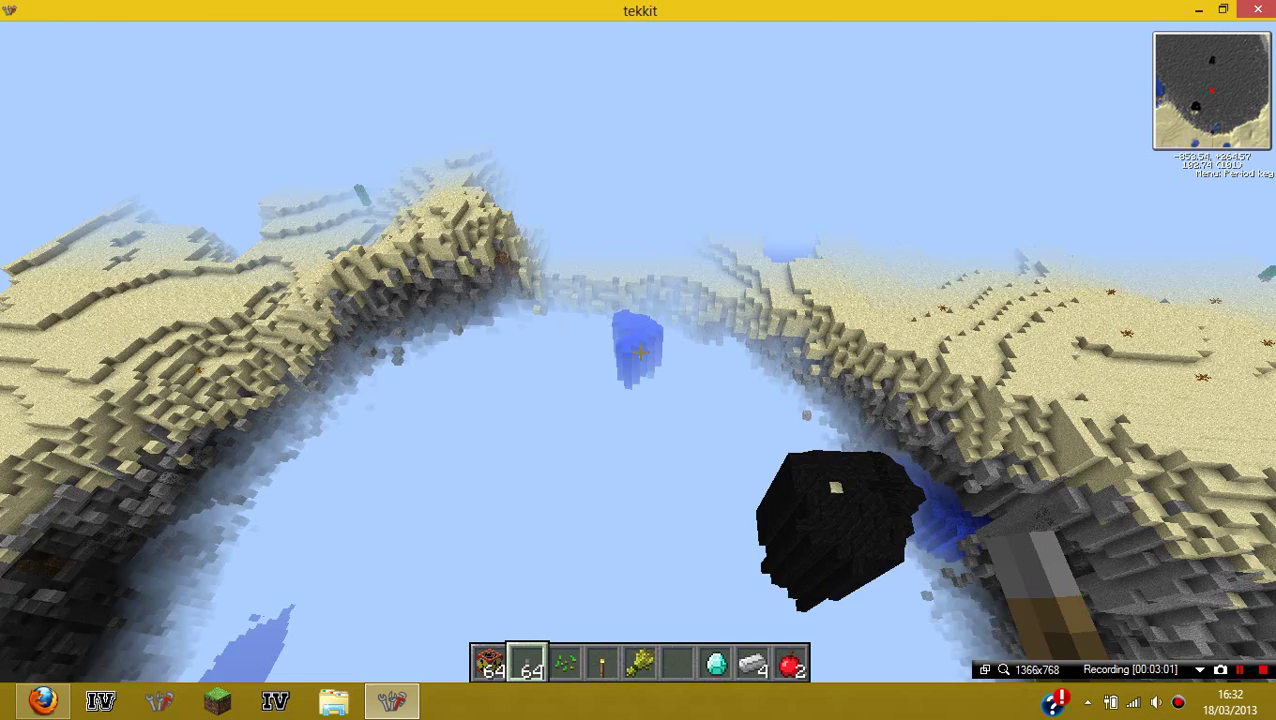
pyautogui.moveTo(640, 352)
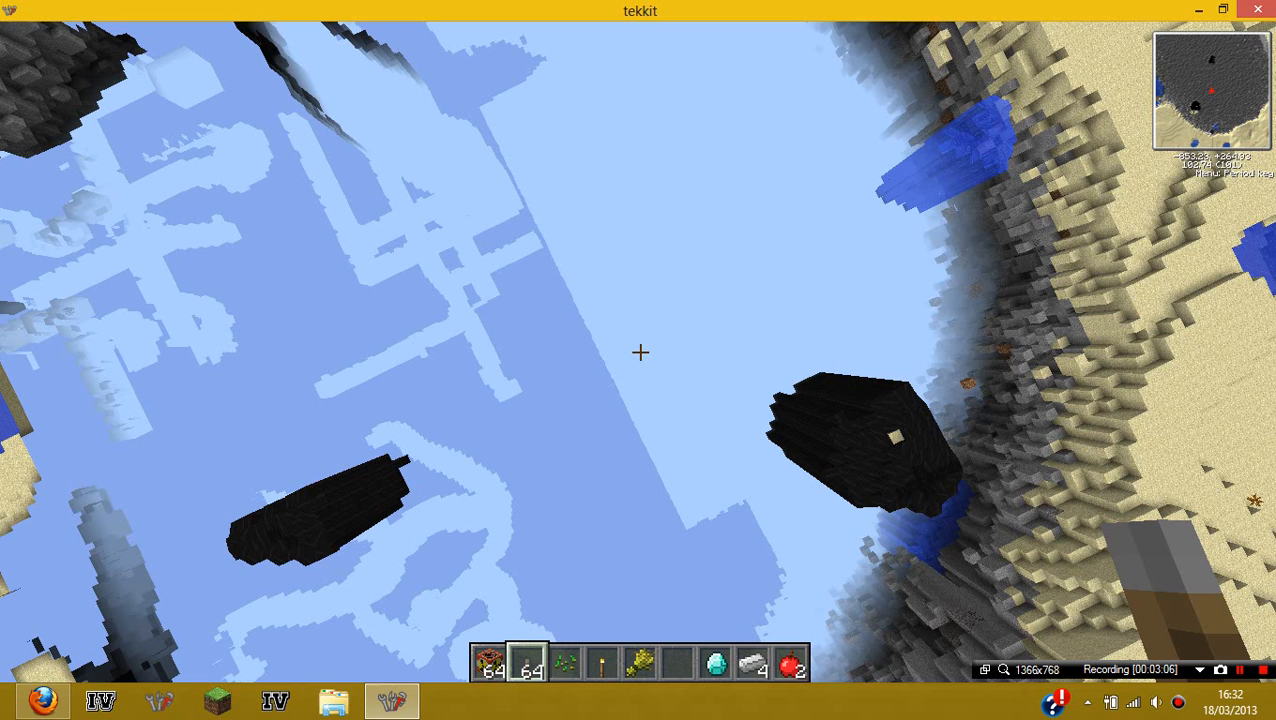
pyautogui.press('Escape')
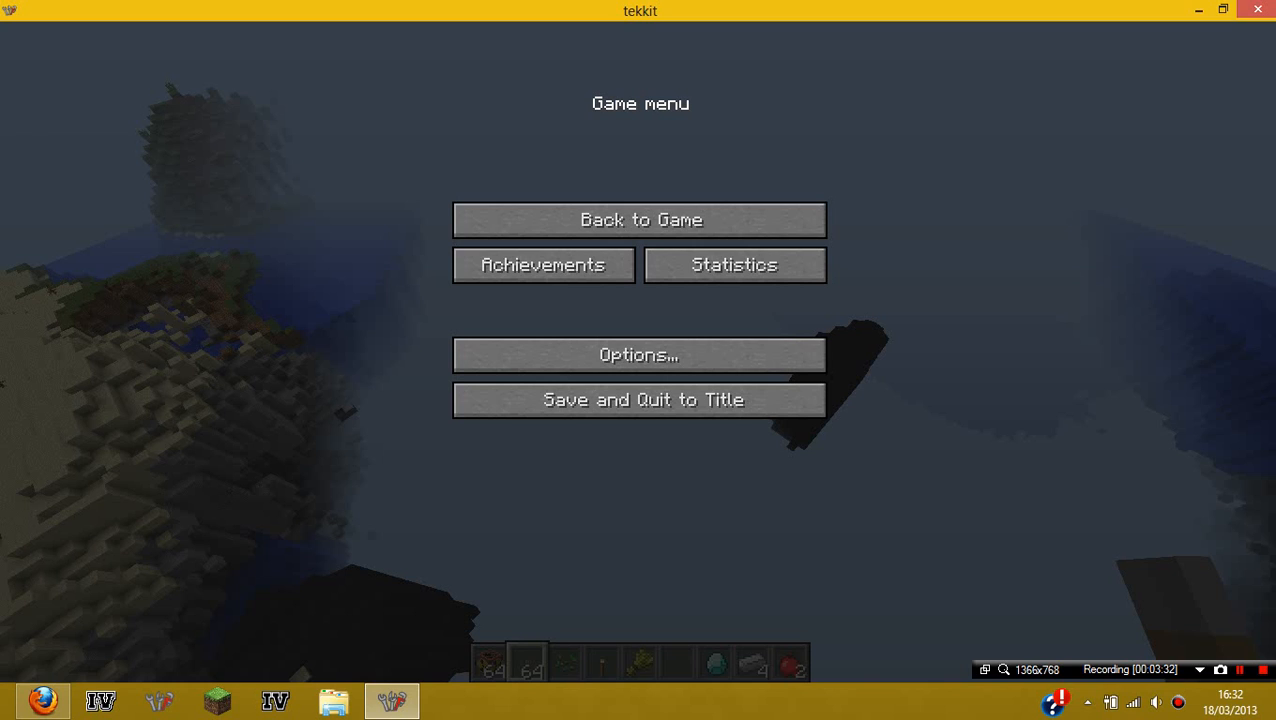
pyautogui.click(639, 219)
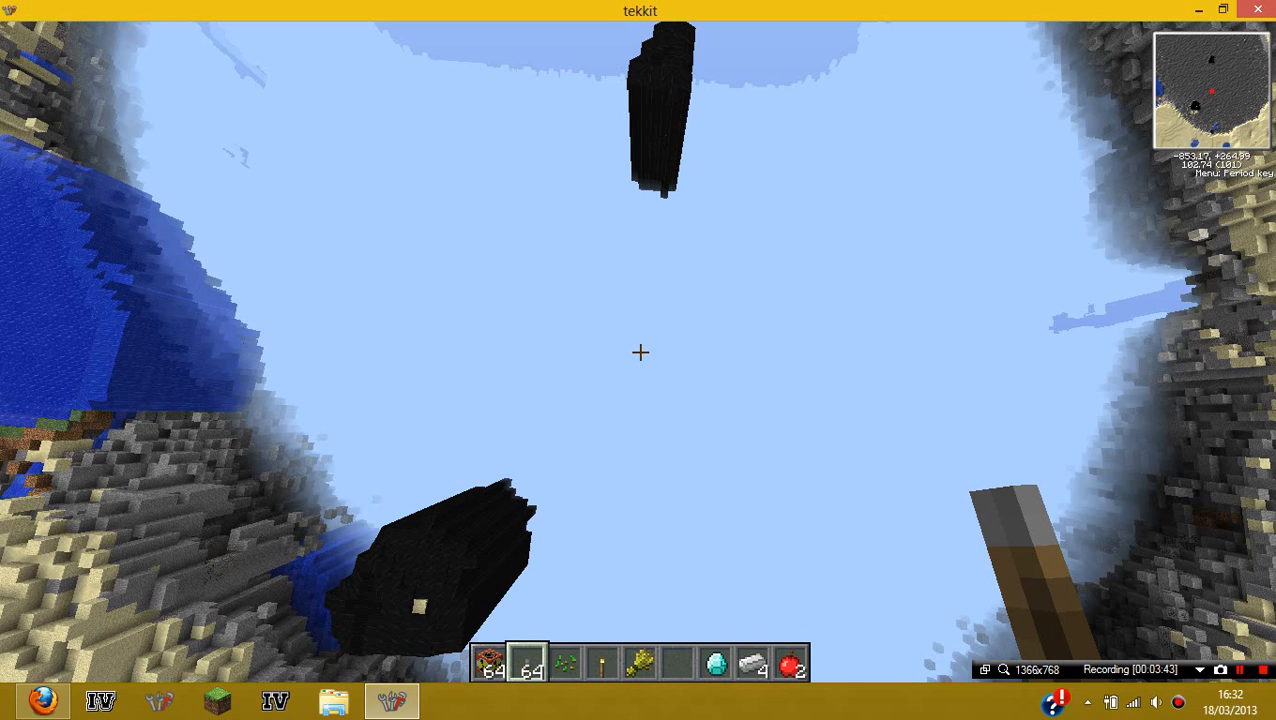
pyautogui.moveTo(640, 352)
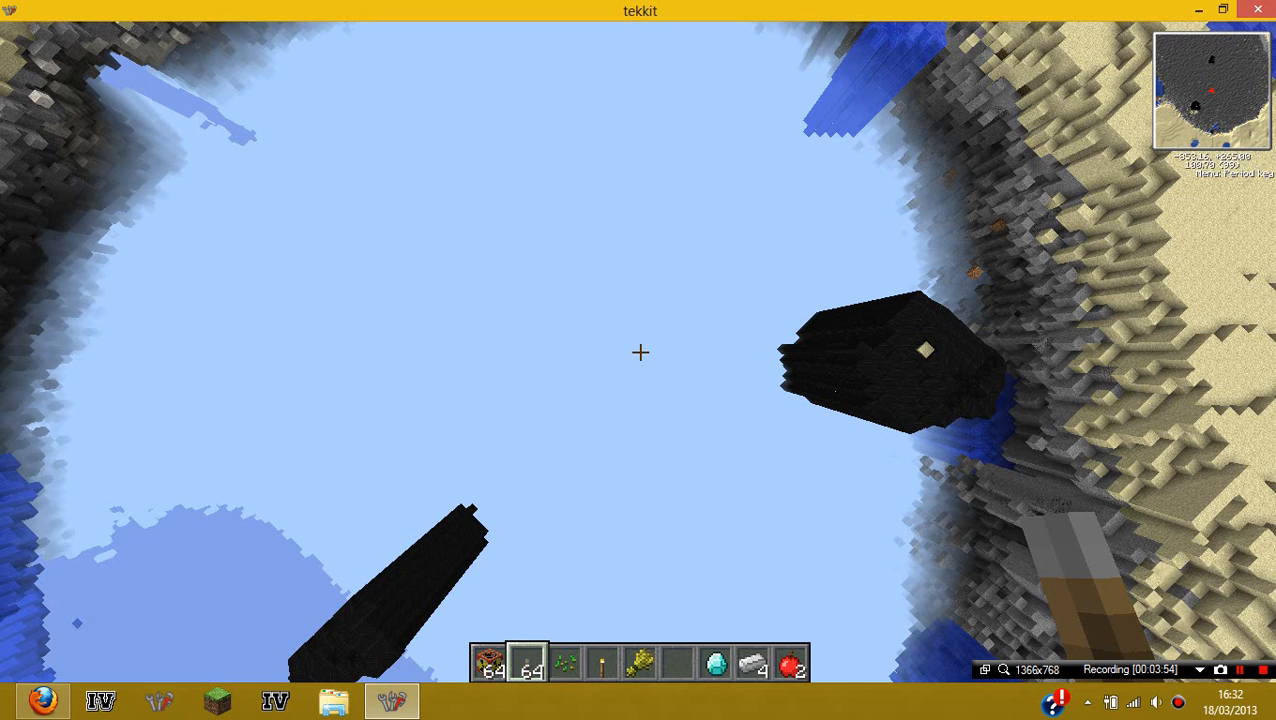
pyautogui.press('Escape')
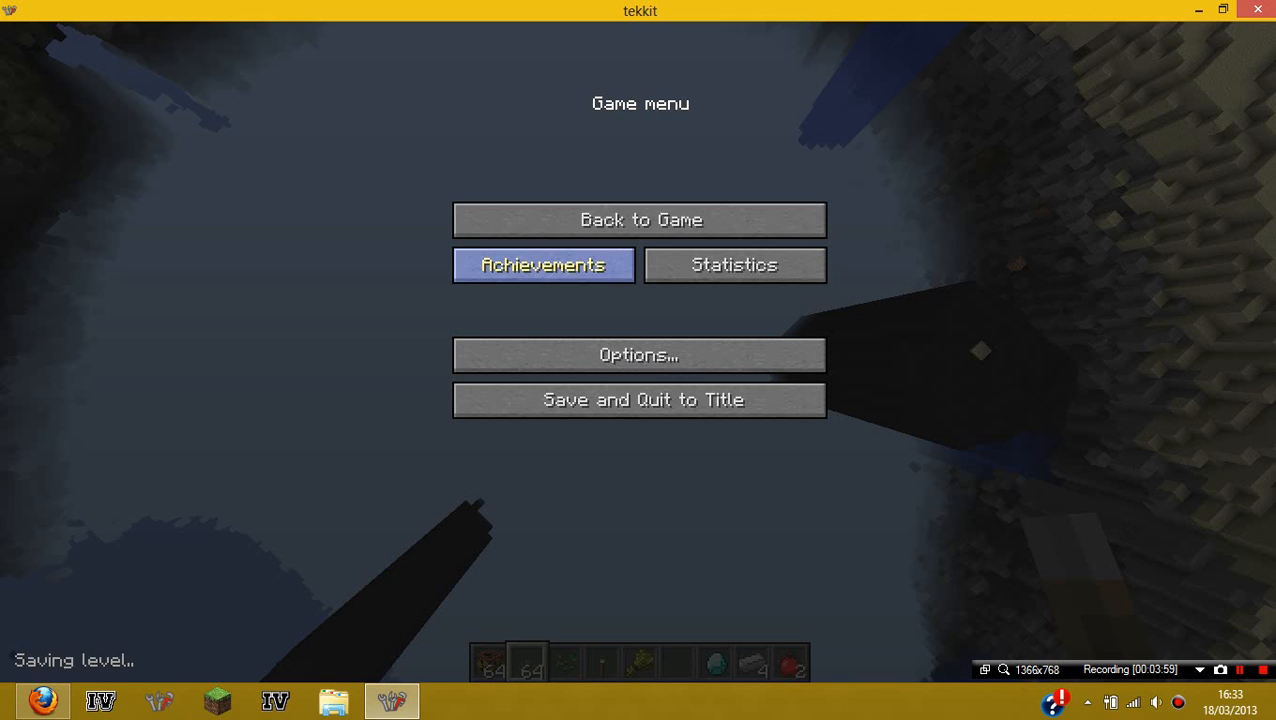
# - Open Options and then Video Settings to adjust render distance
pyautogui.click(640, 219)
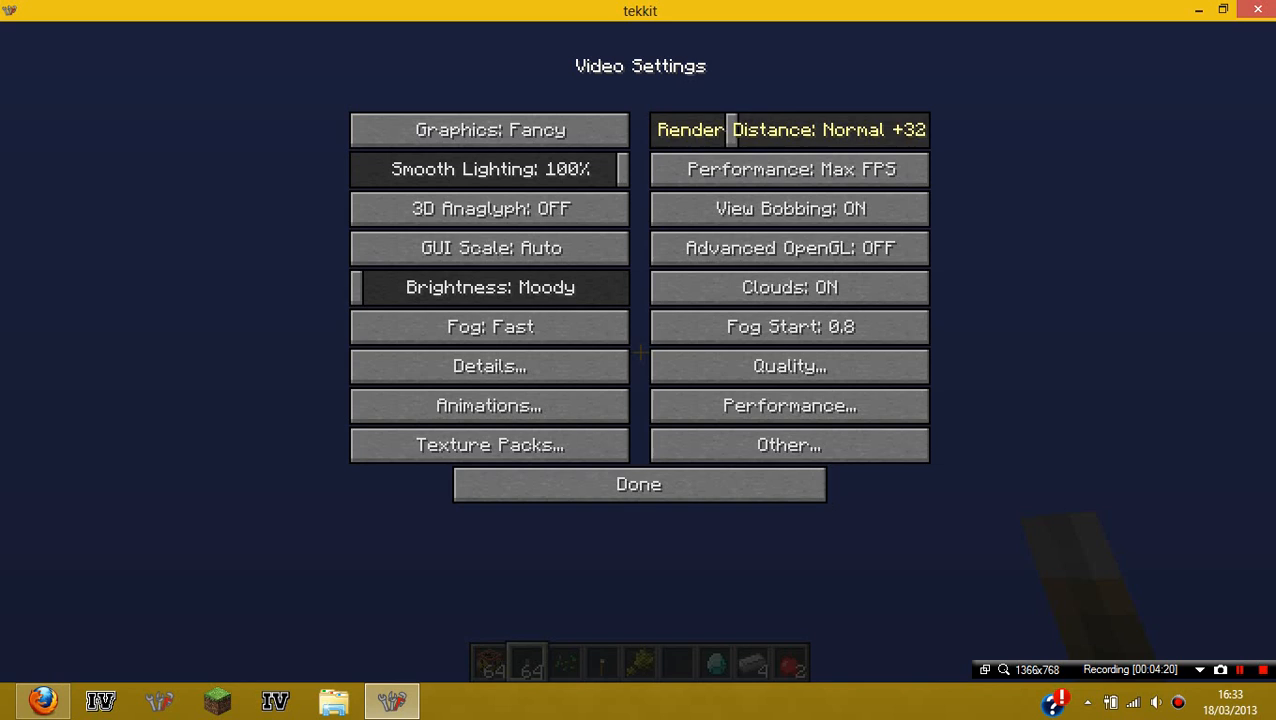
pyautogui.click(638, 484)
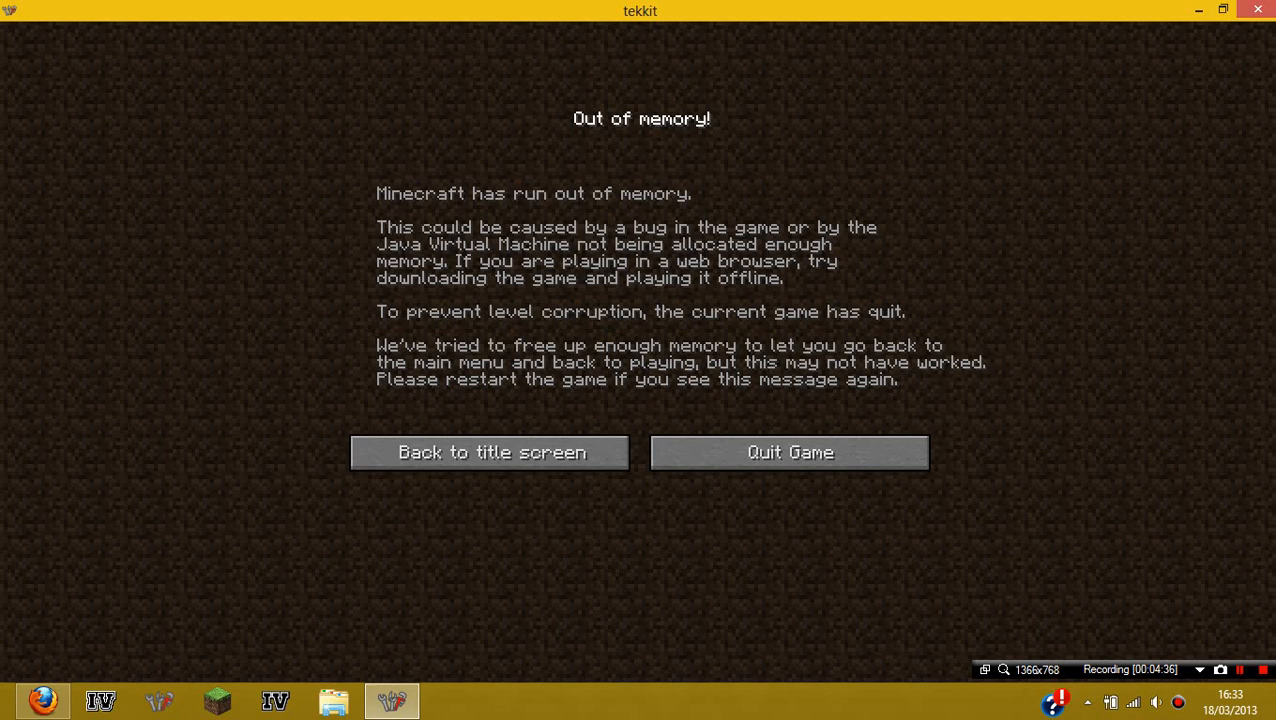
# - Quit the game from the Out of memory crash screen
pyautogui.click(789, 452)
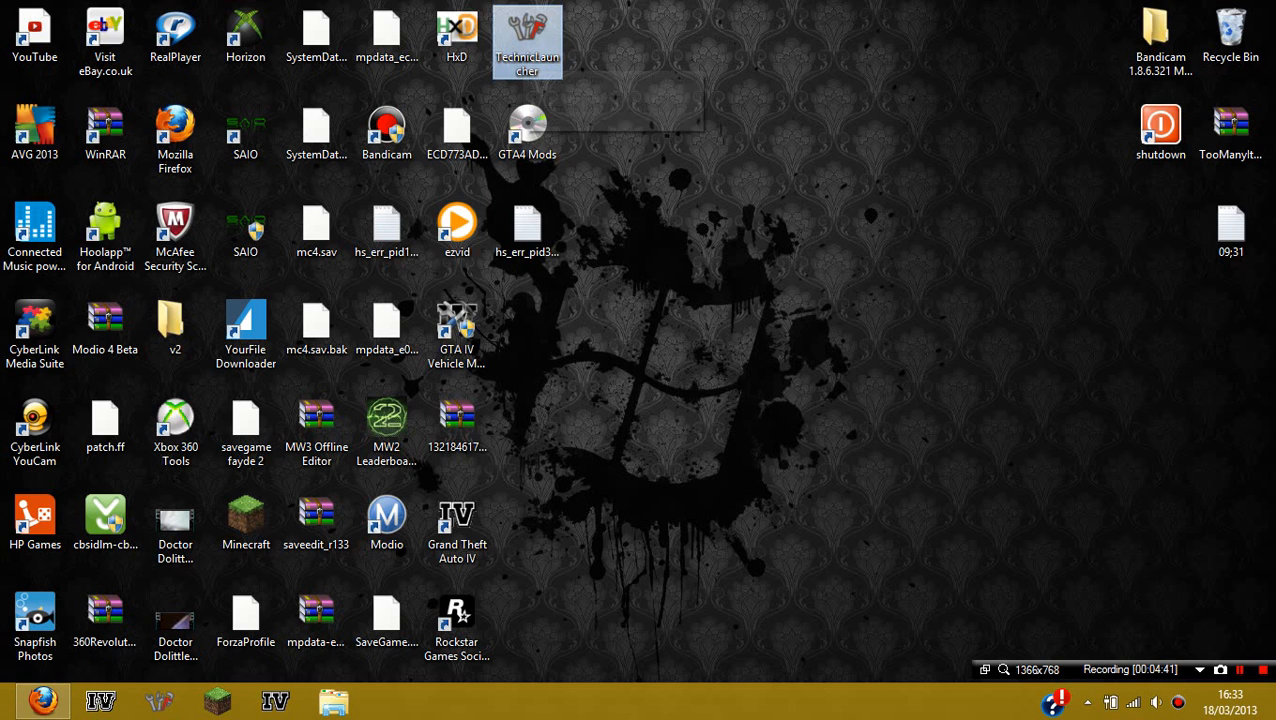
# - Relaunch Tekkit Classic through Technic Launcher from the desktop icon
pyautogui.doubleClick(527, 40)
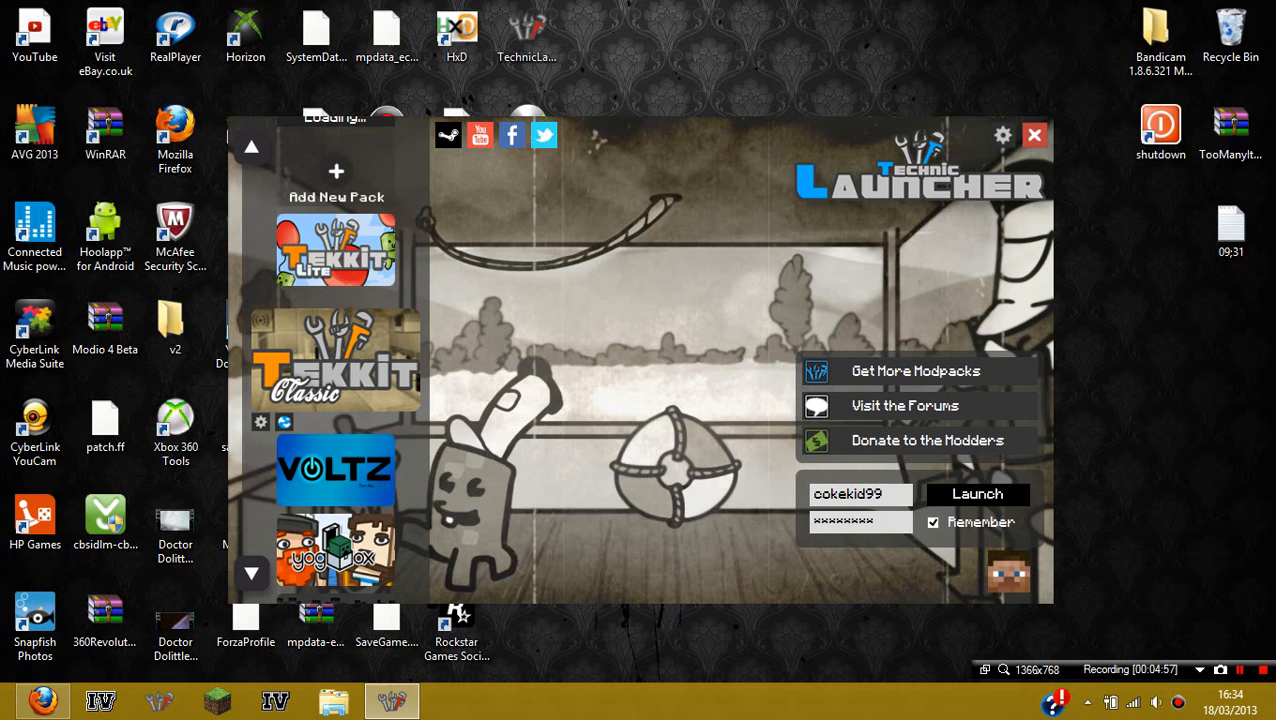
pyautogui.click(977, 493)
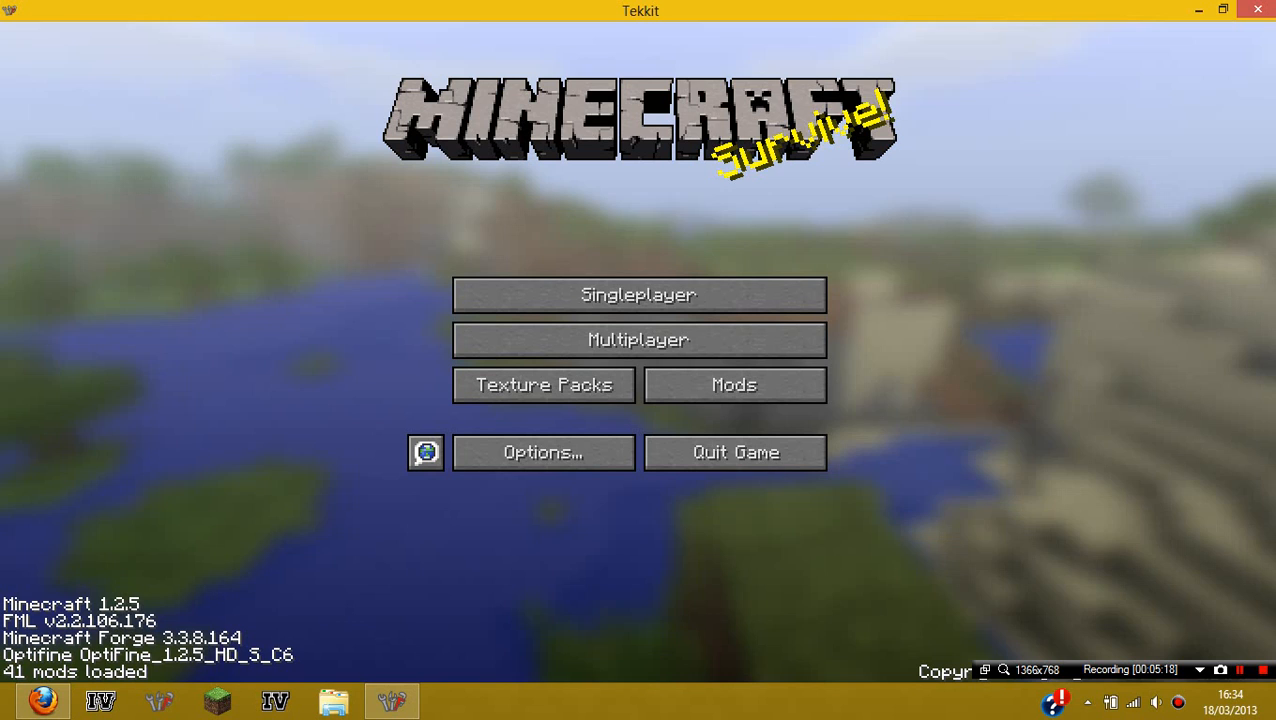
# - Load the New World save from 18/03/13, then pause at the game menu
pyautogui.click(638, 294)
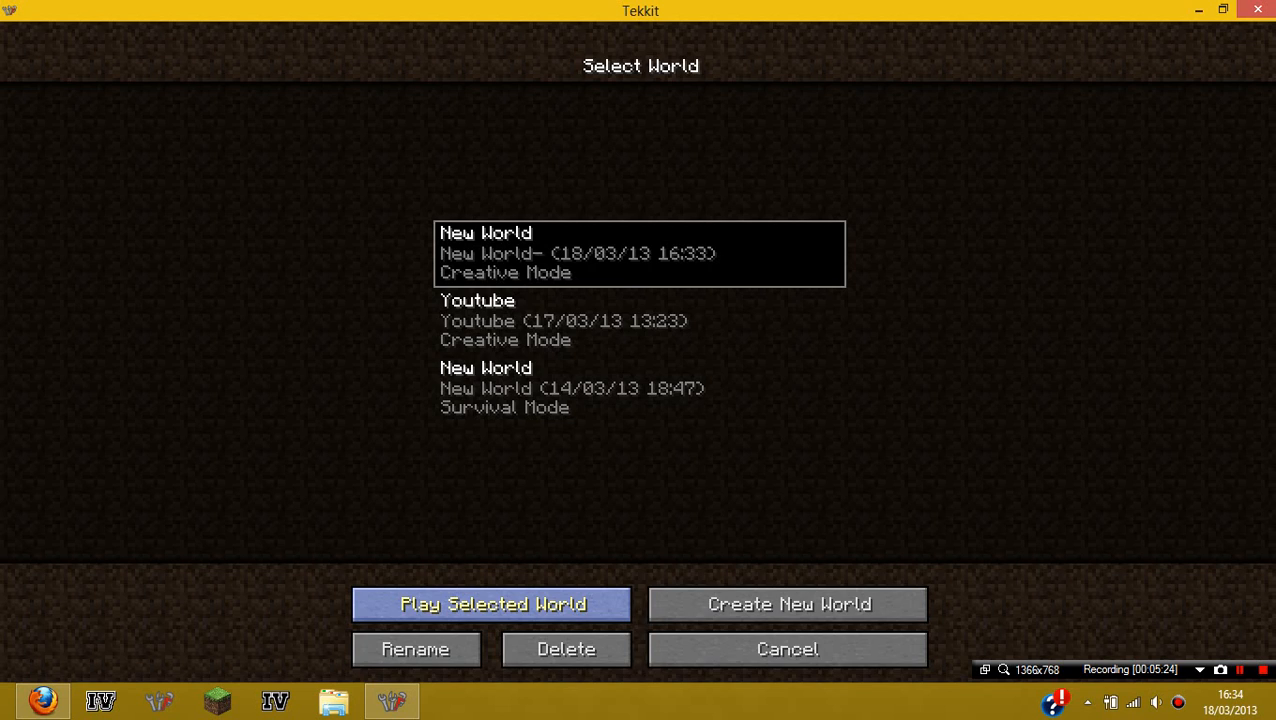
pyautogui.click(492, 604)
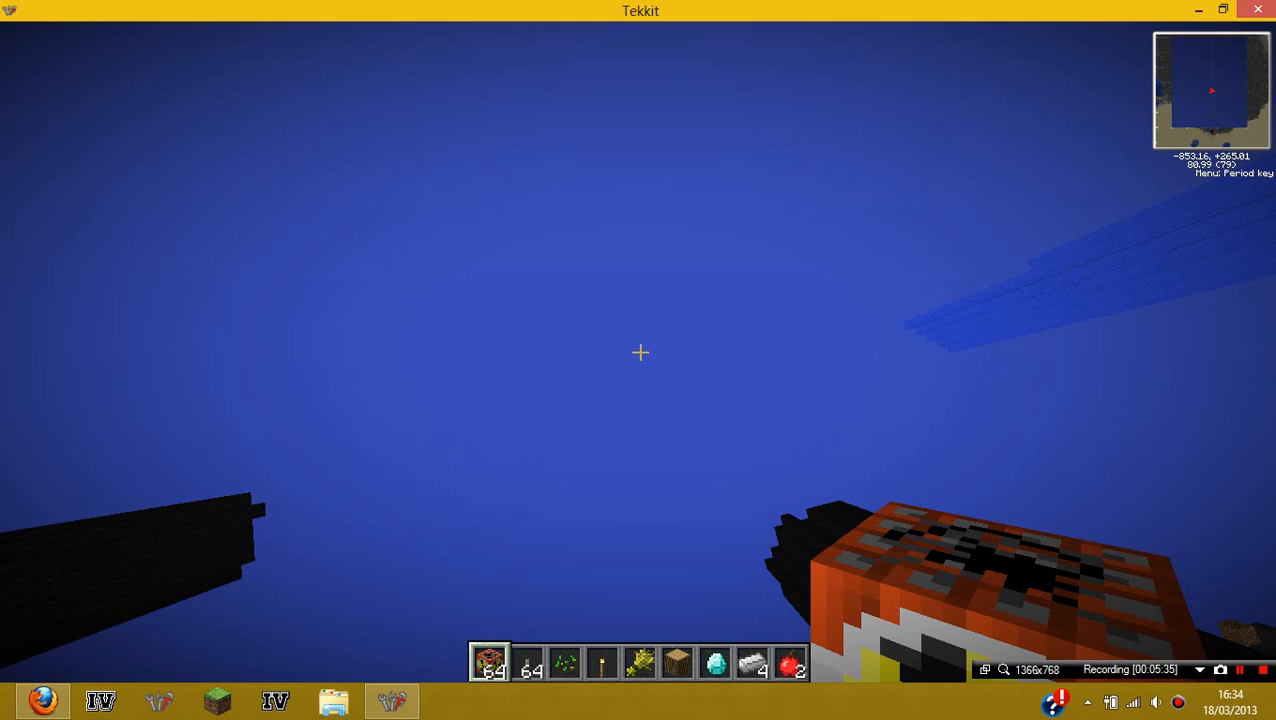
pyautogui.press('Escape')
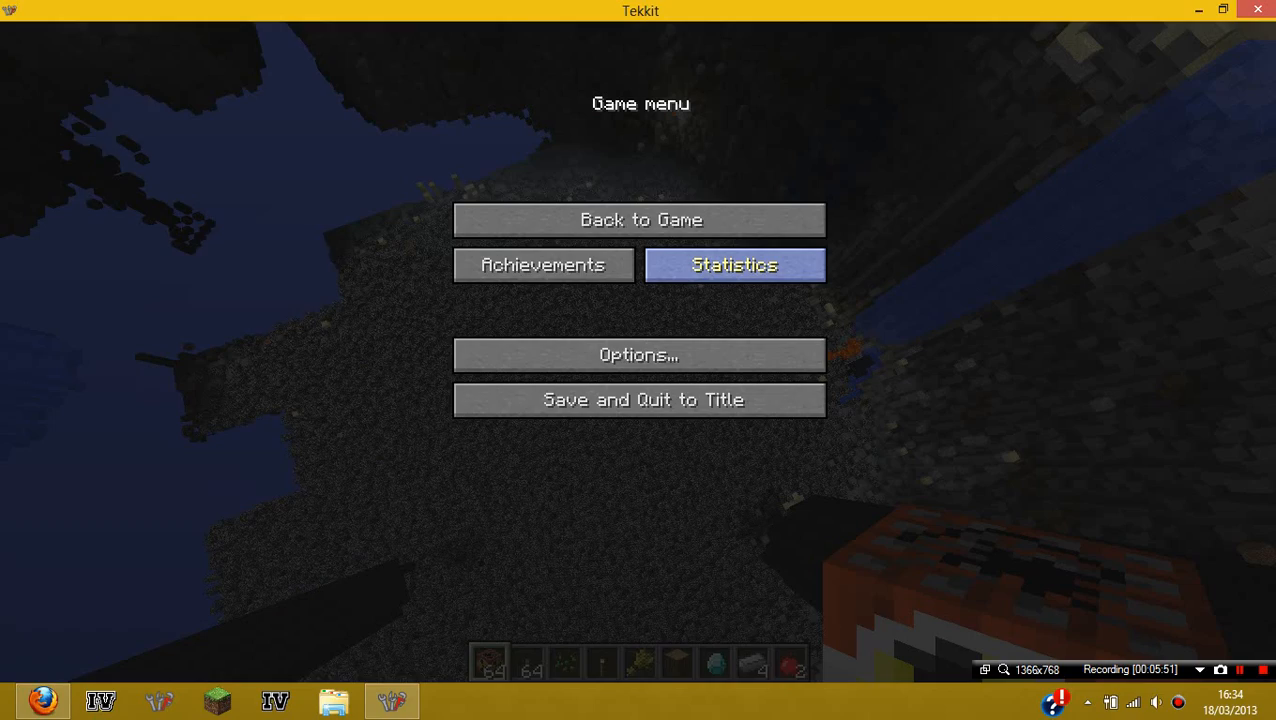
# - Resume play and fly over the crater's dark rock floor toward the sandy rim
pyautogui.click(640, 219)
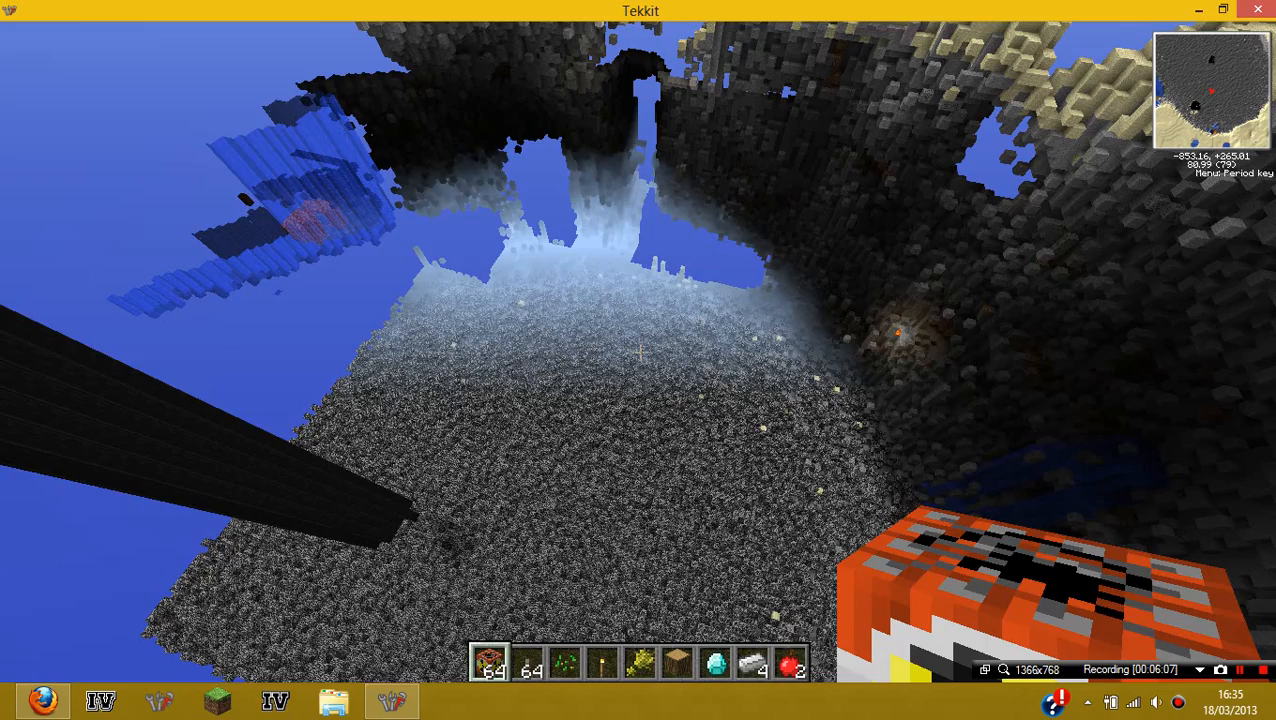
pyautogui.moveTo(640, 352)
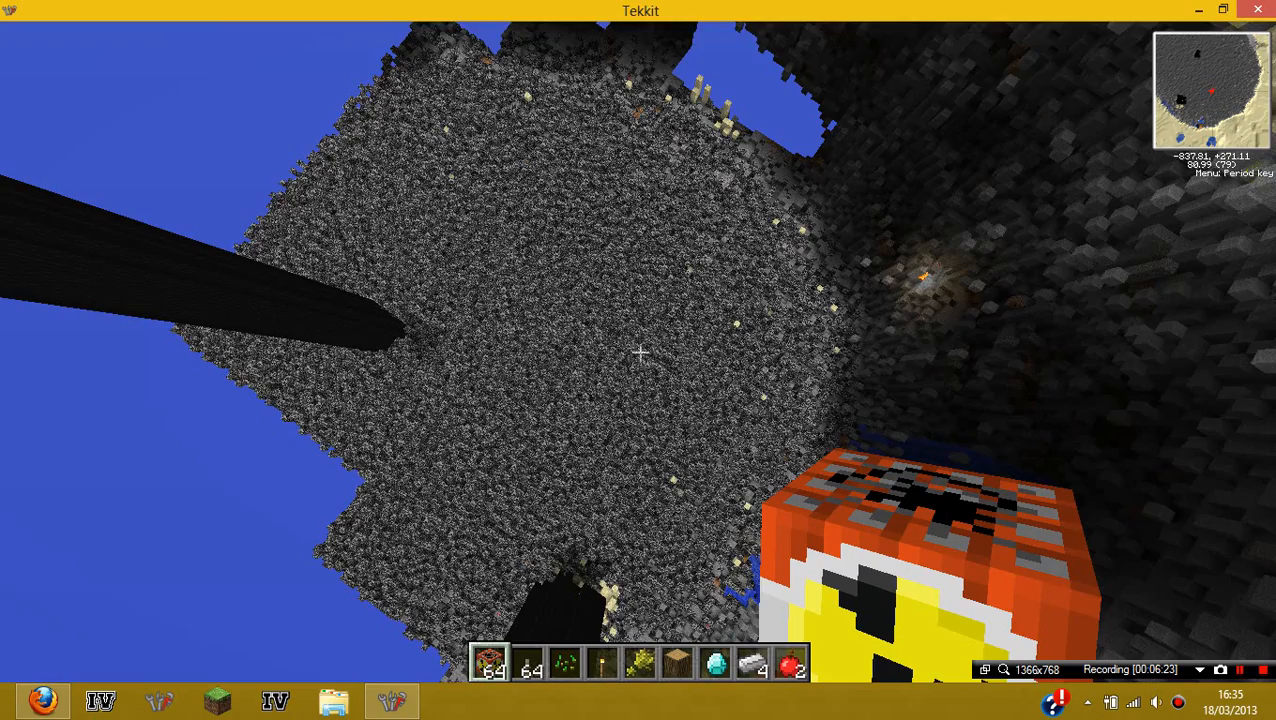
pyautogui.moveTo(640, 352)
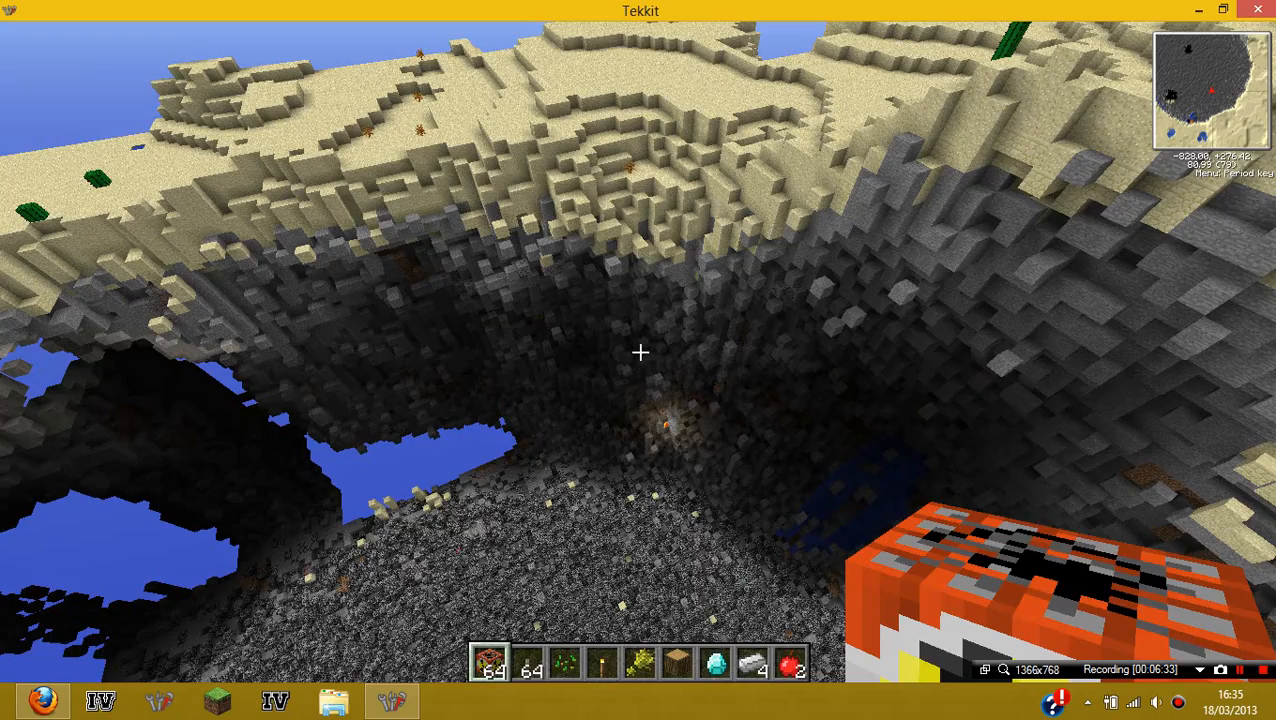
pyautogui.moveTo(640, 352)
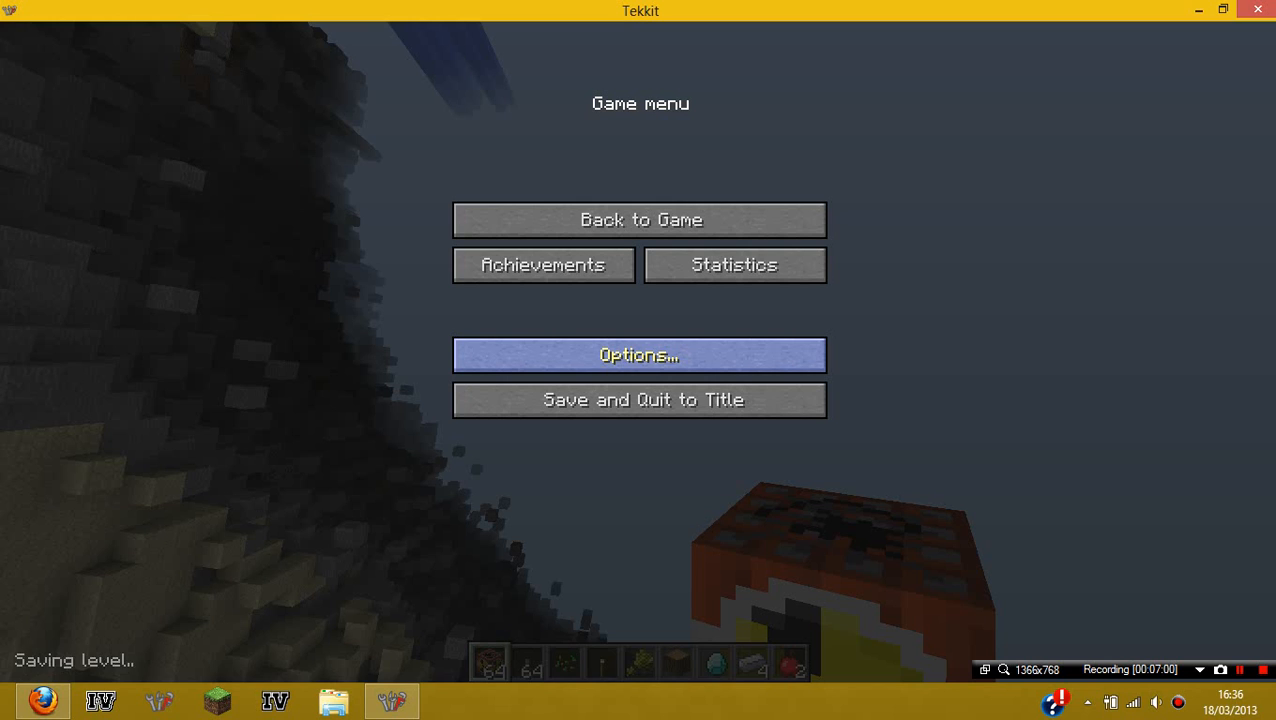
# - Resume play and look along the crater's sand-and-stone wall from inside
pyautogui.click(640, 219)
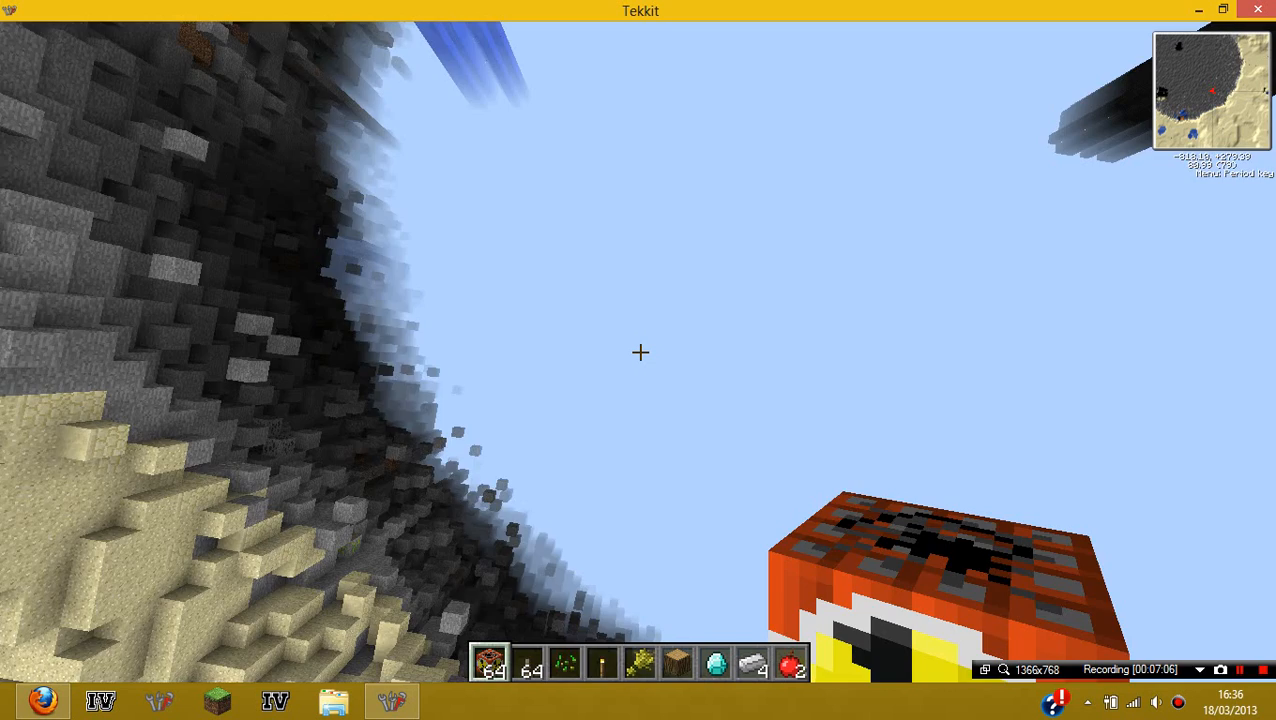
pyautogui.moveTo(640, 352)
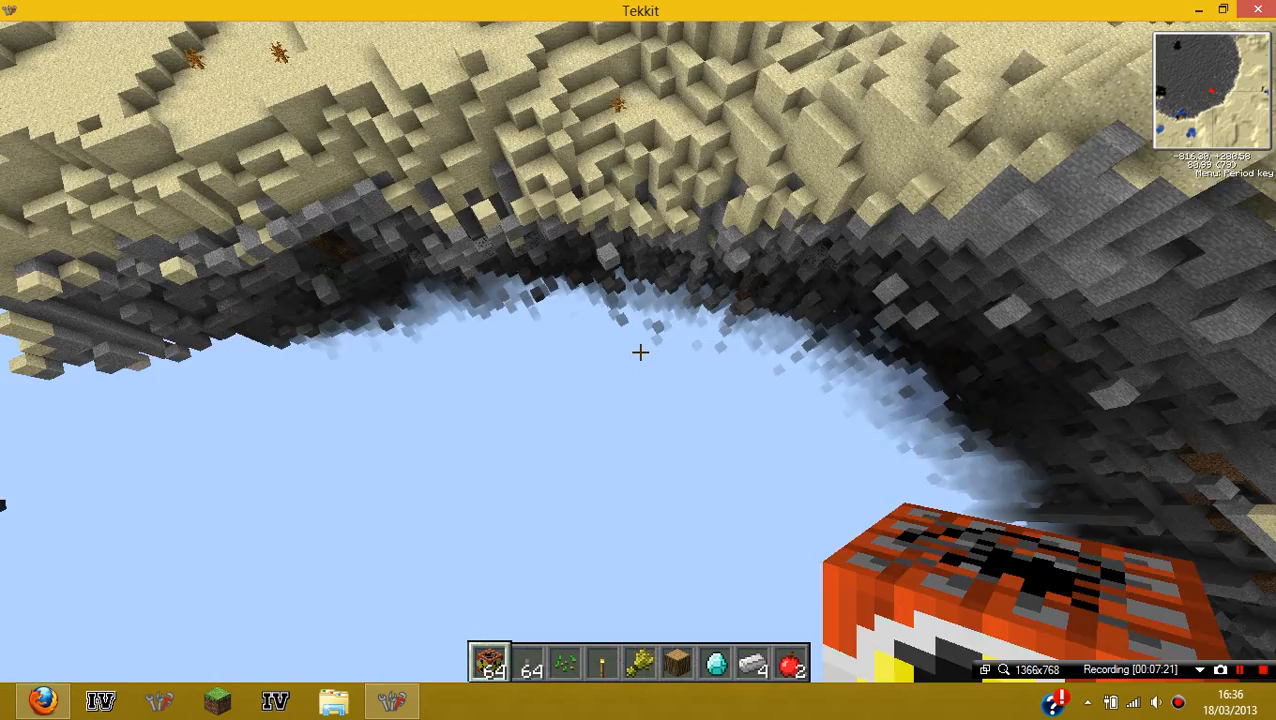
pyautogui.moveTo(640, 352)
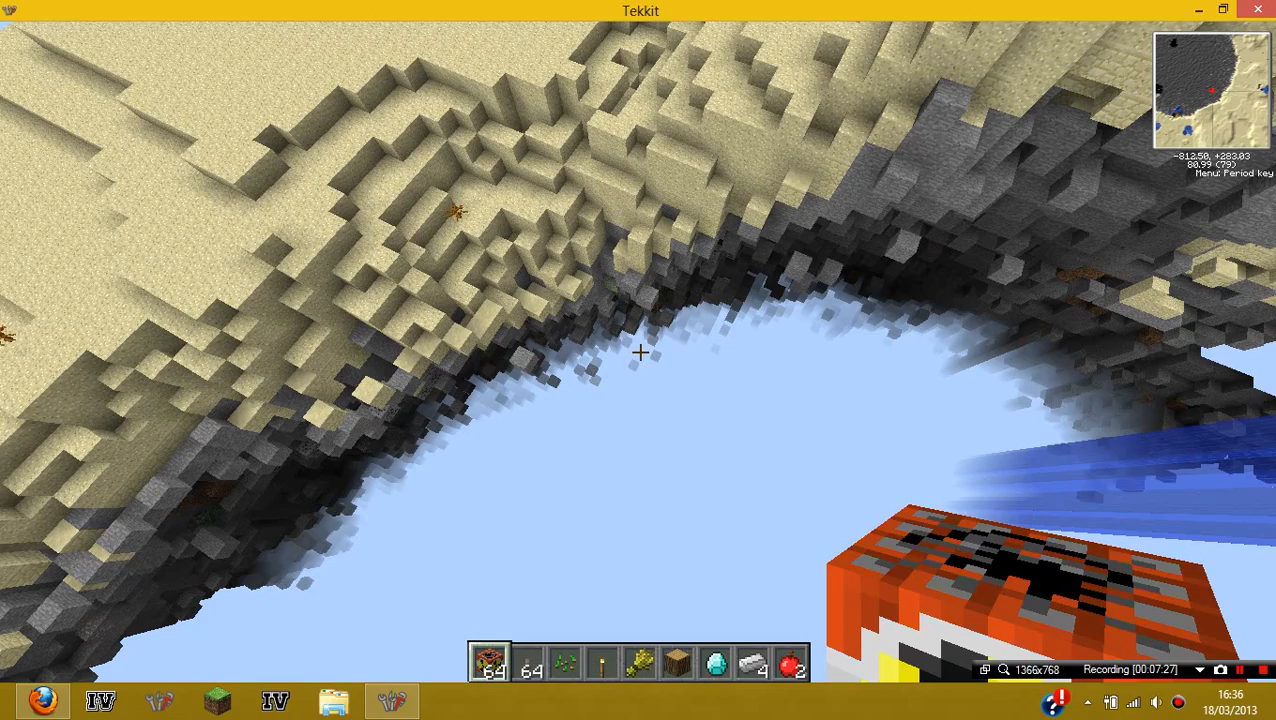